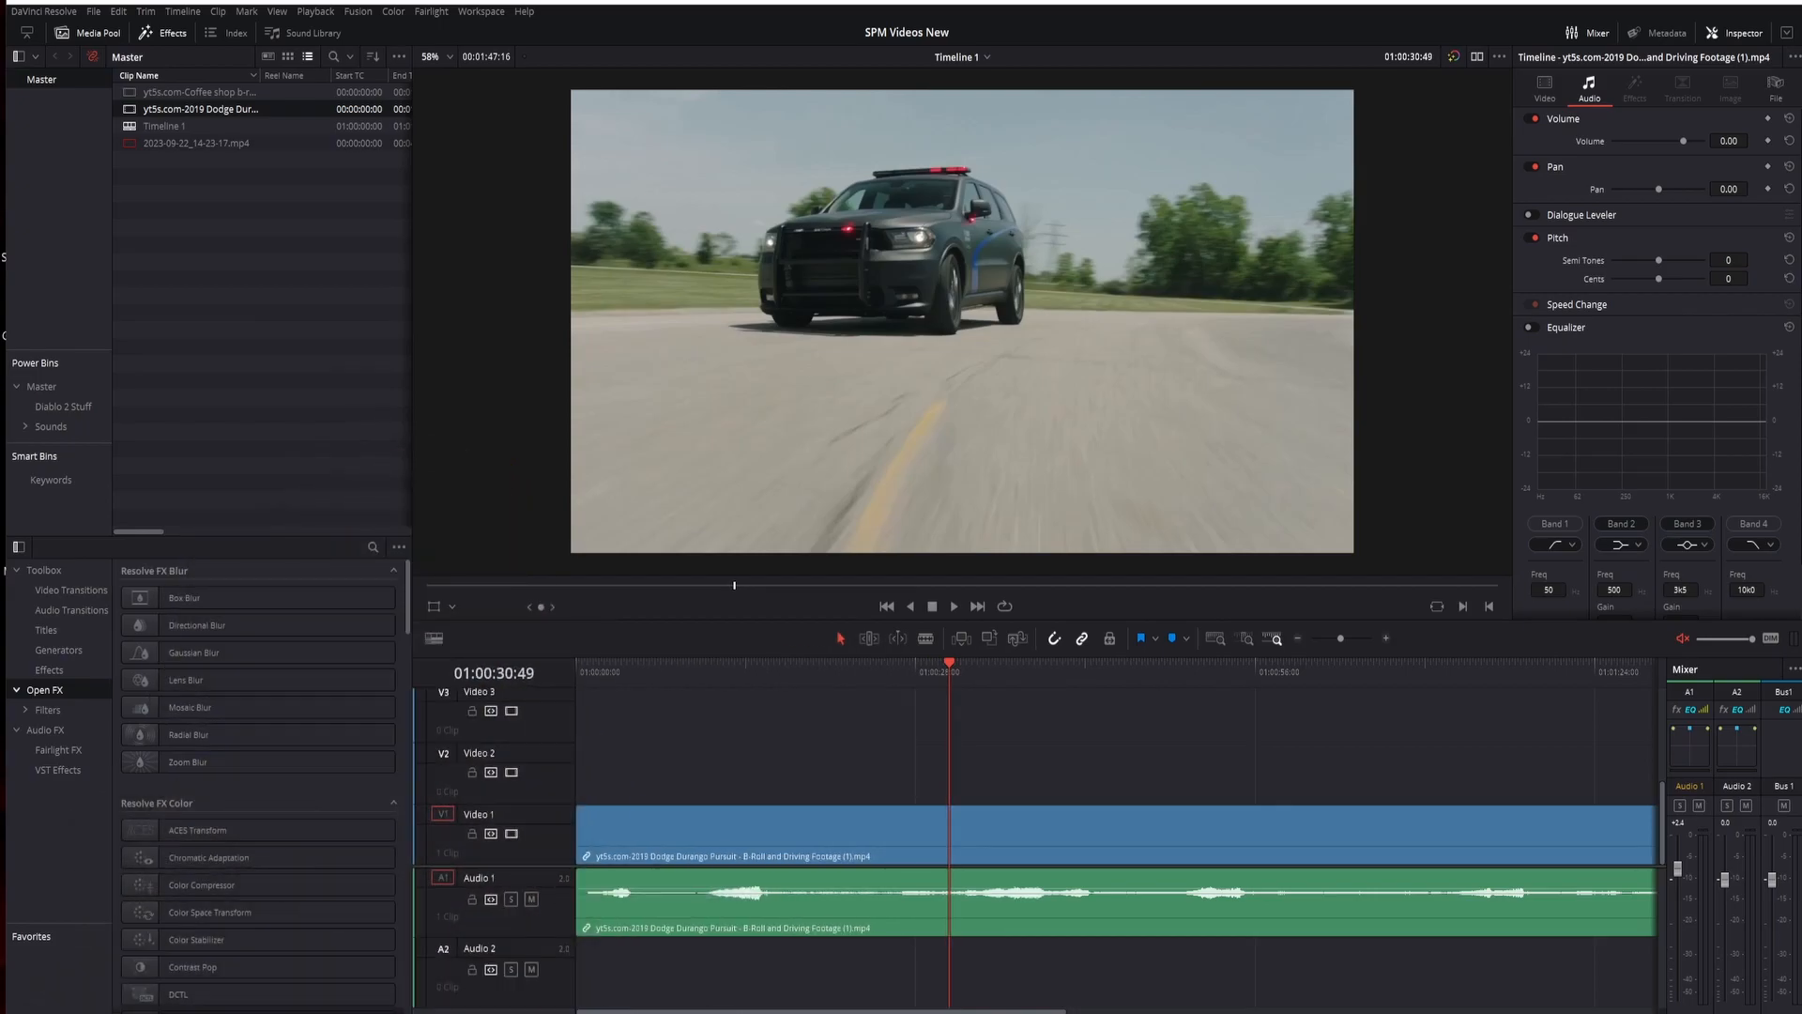
# - Move the playhead to about 01:00:20 and split the Dodge Durango clip there
pyautogui.click(693, 662)
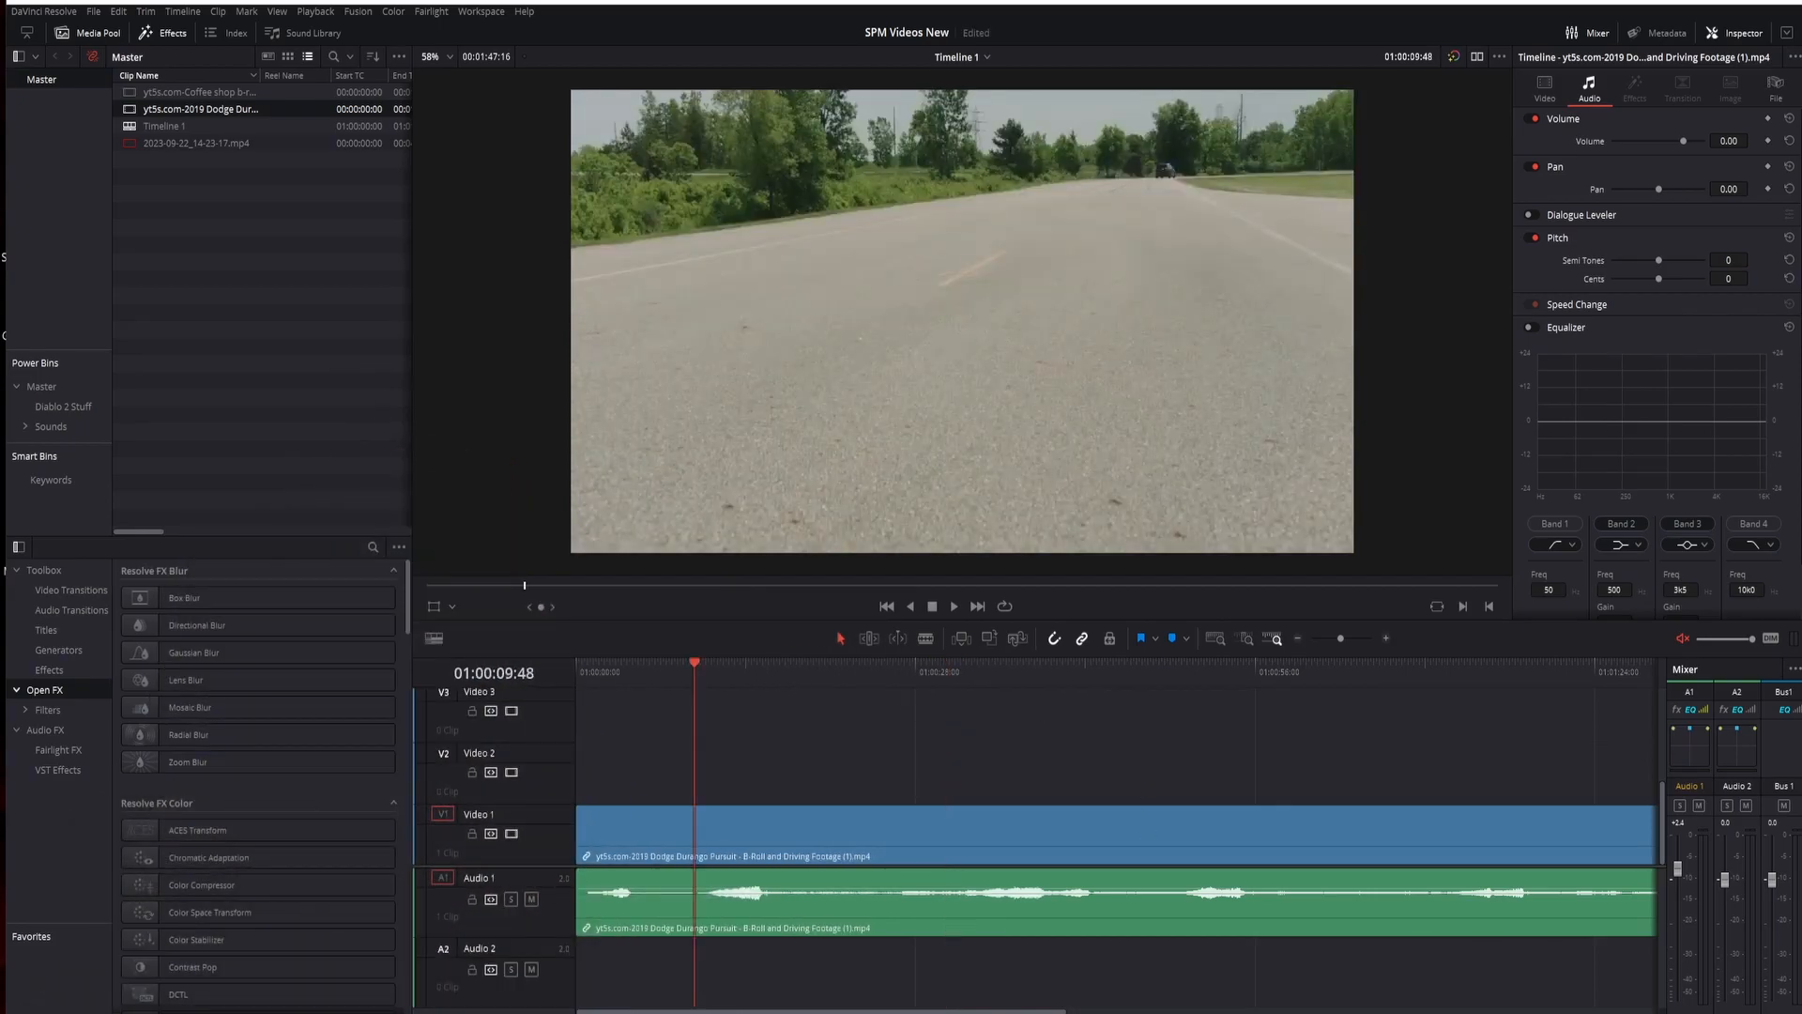
pyautogui.click(952, 606)
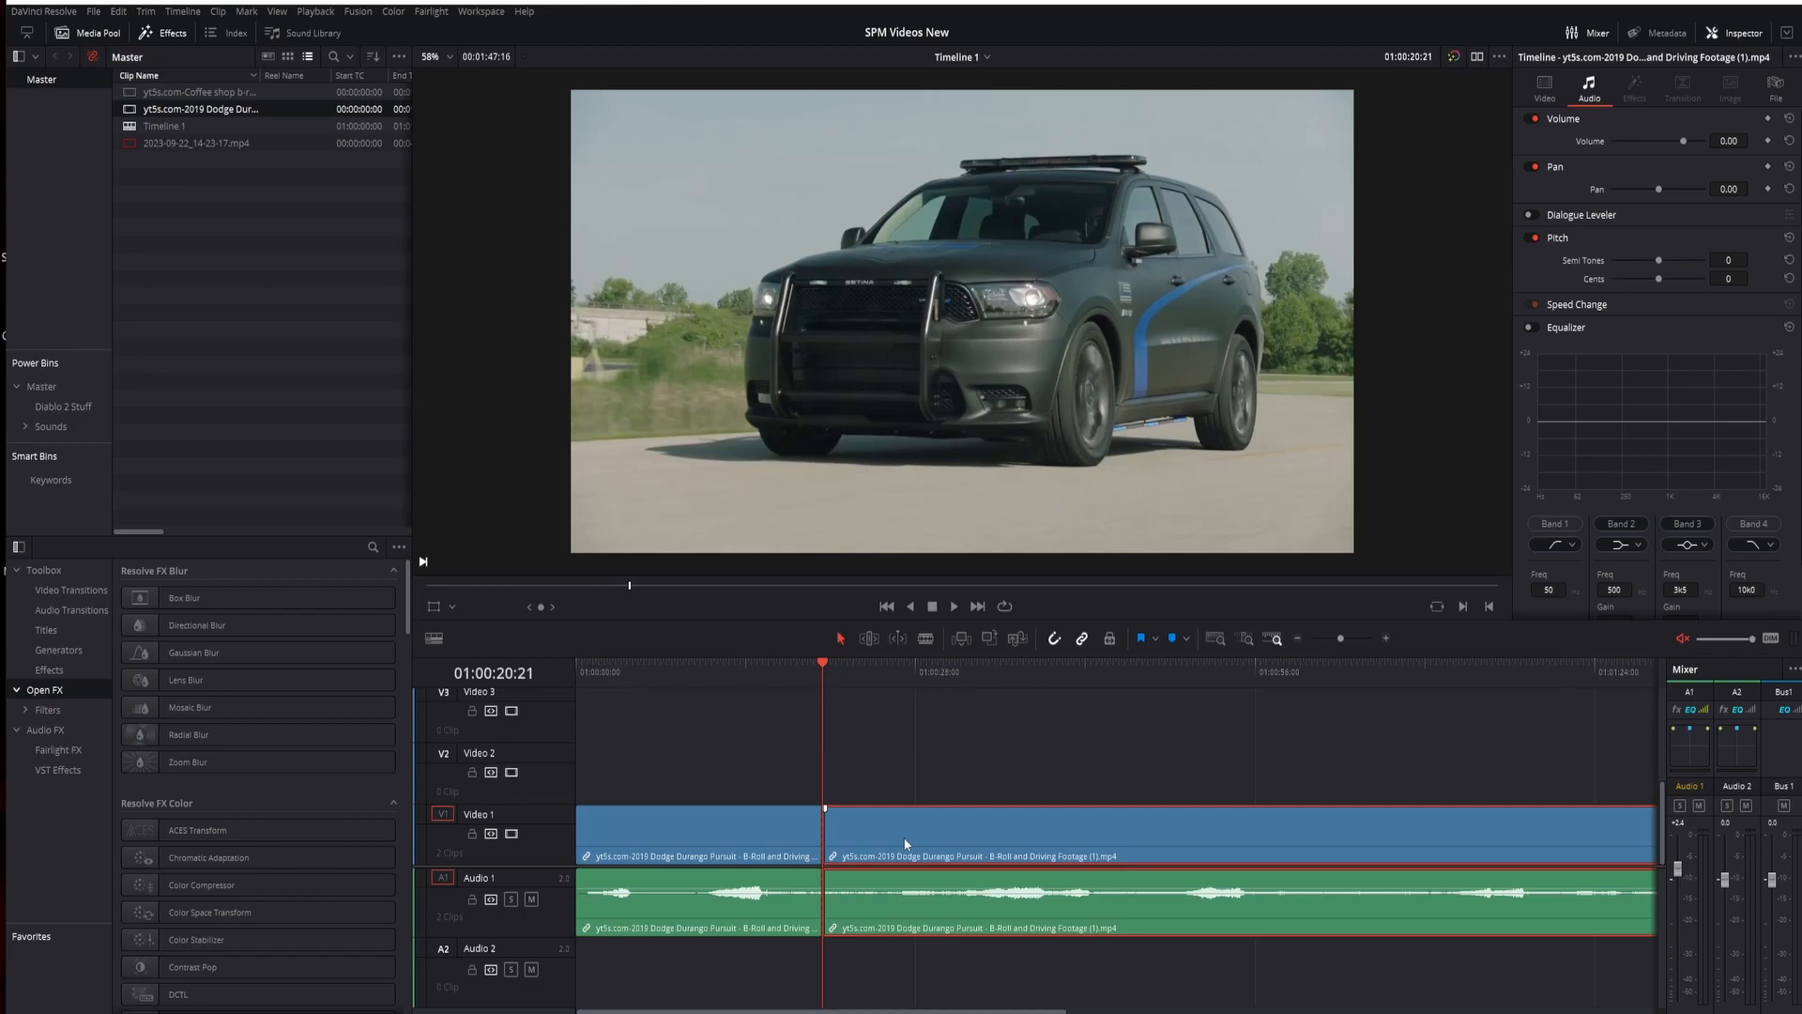
# - Add a second cut near 01:00:26 to isolate a middle section
pyautogui.click(953, 605)
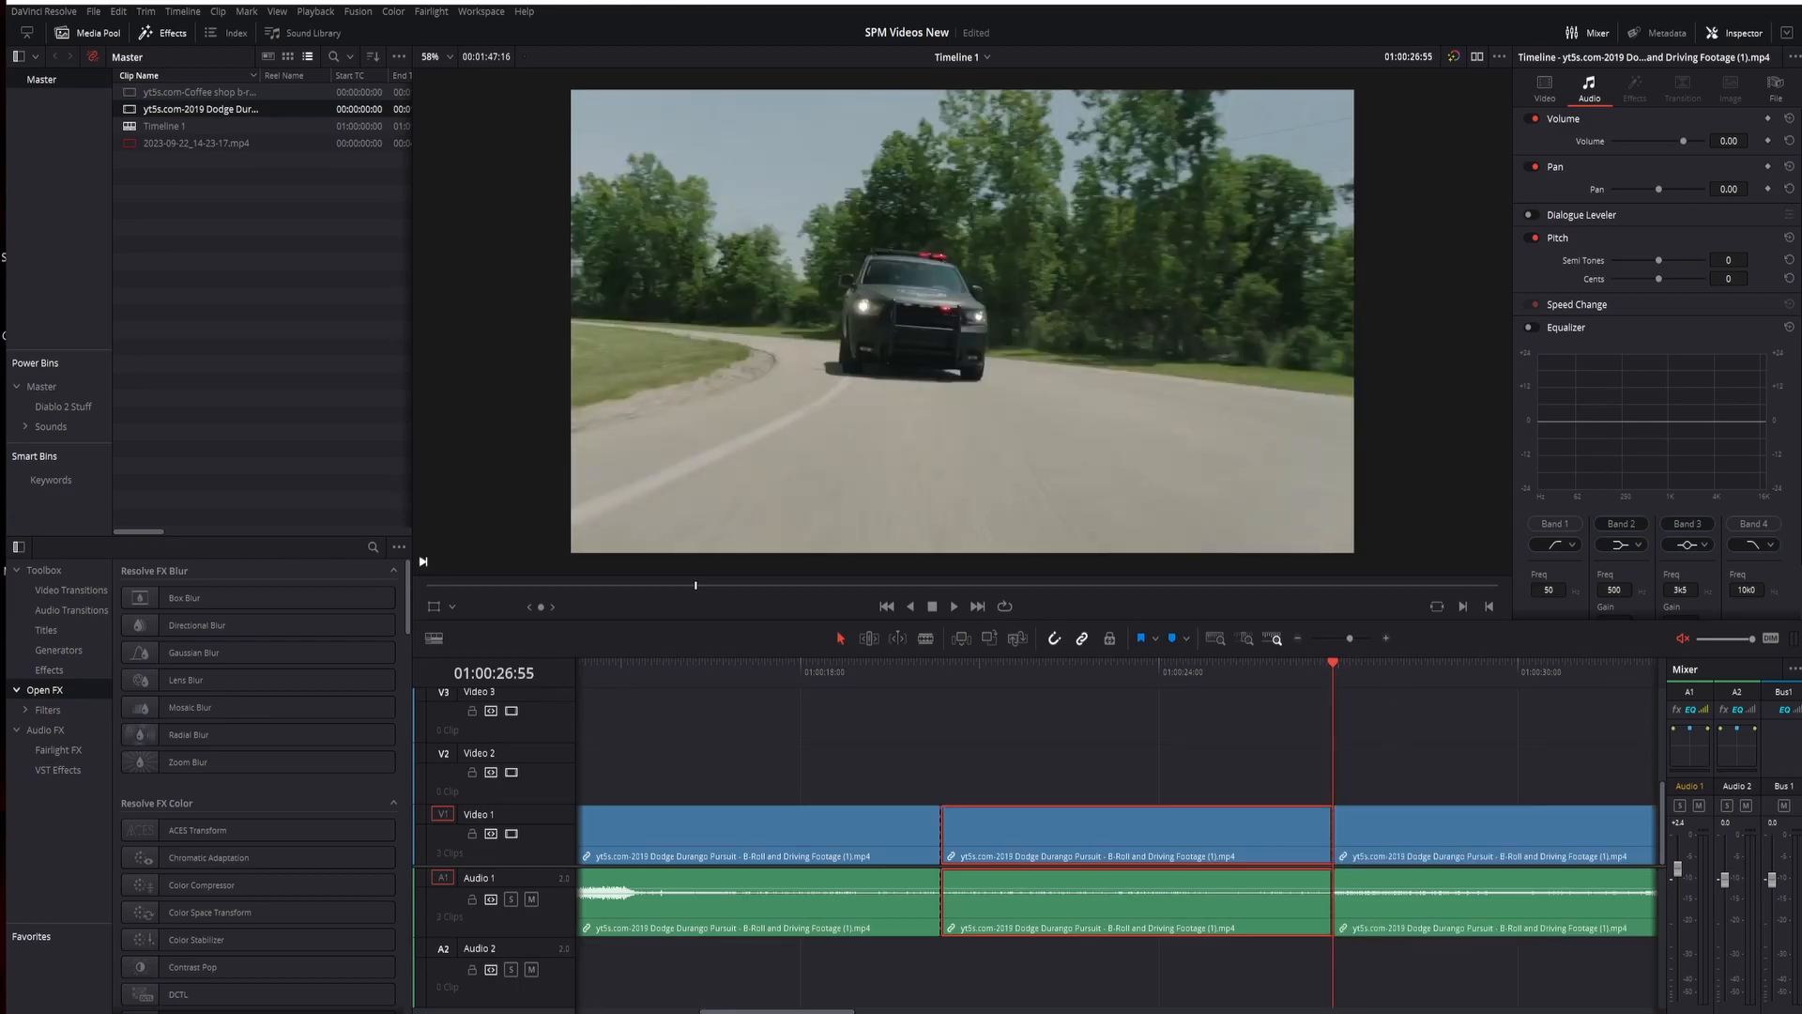
# - Show Retime Controls on the middle clip and open its speed options for 400%
pyautogui.rightClick(1127, 828)
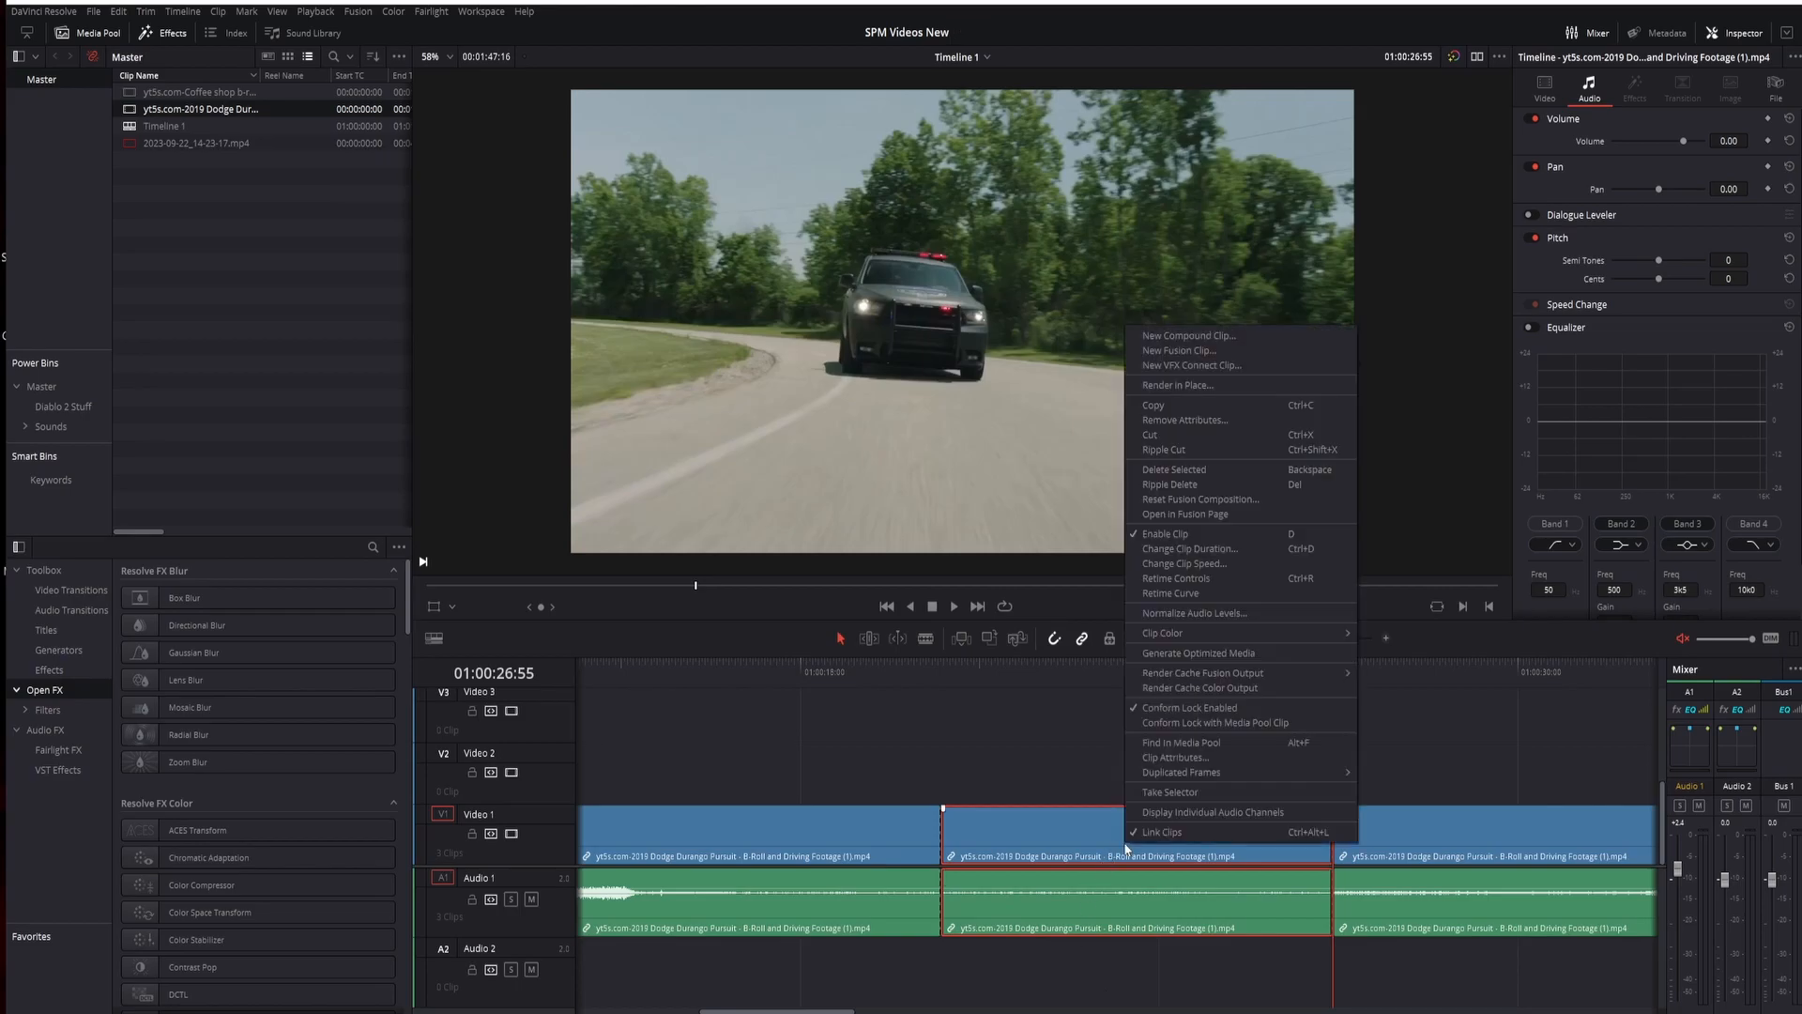
pyautogui.click(1185, 563)
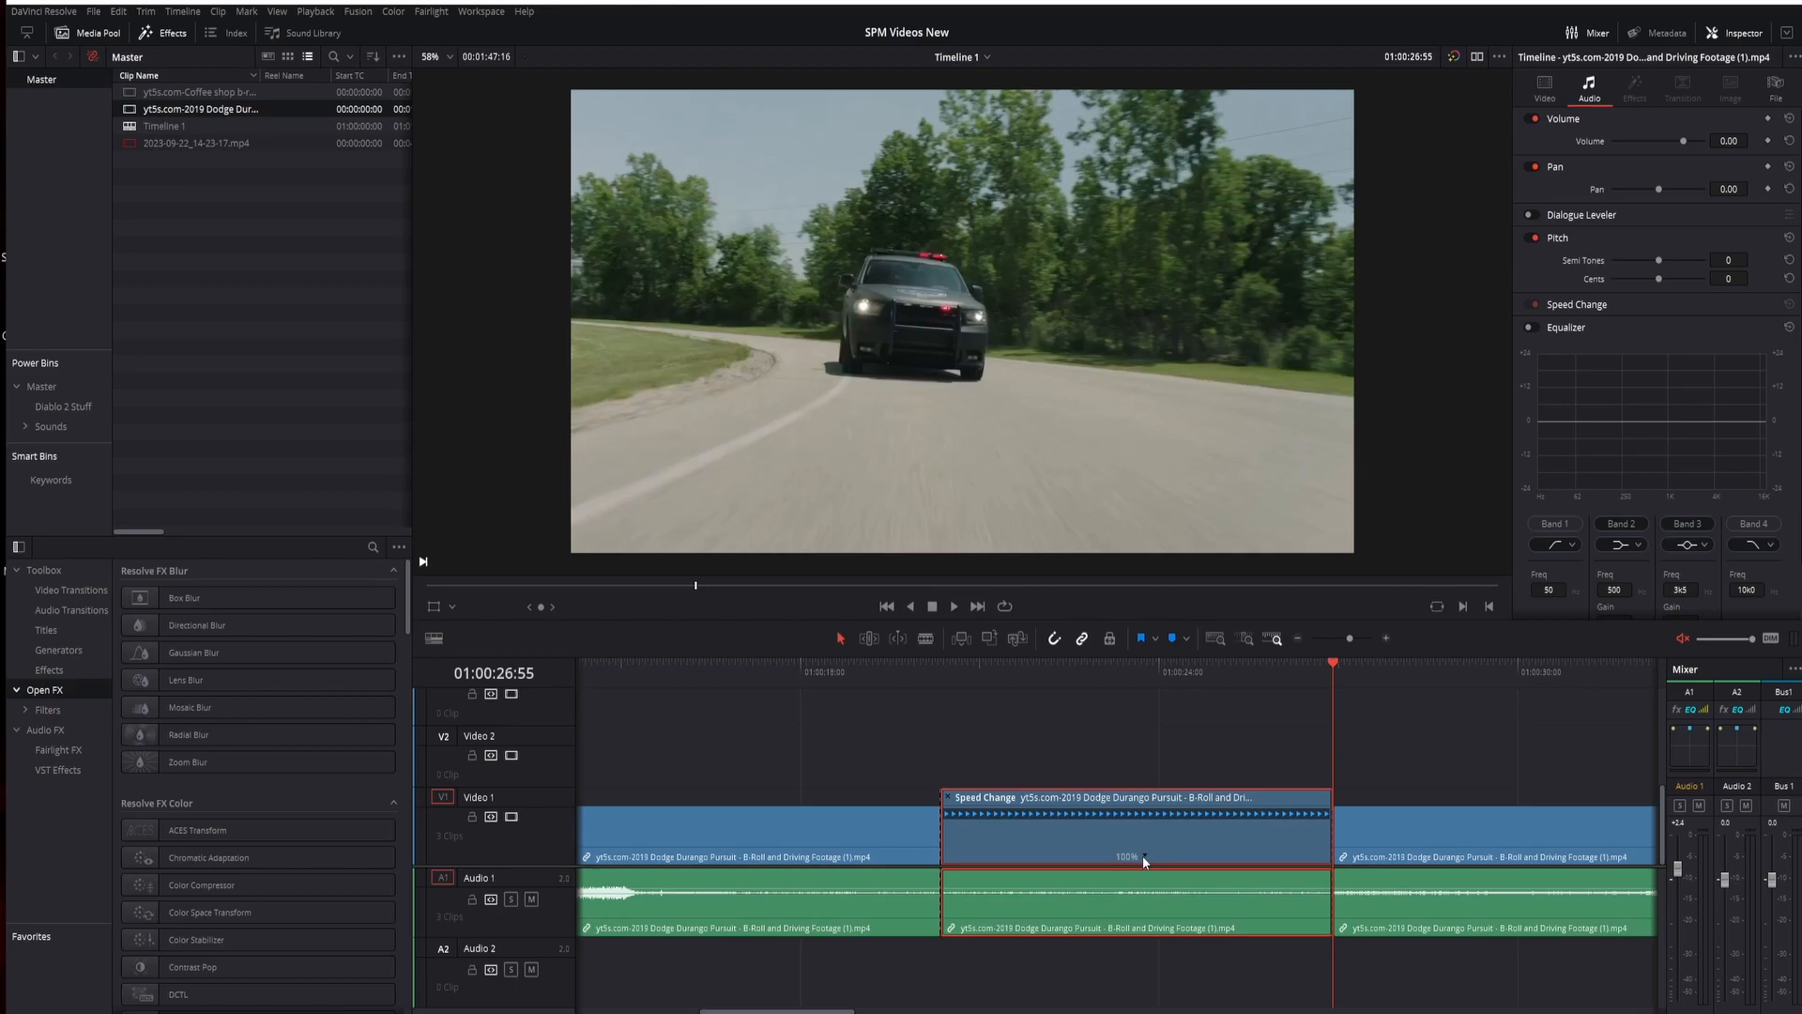
pyautogui.rightClick(1143, 861)
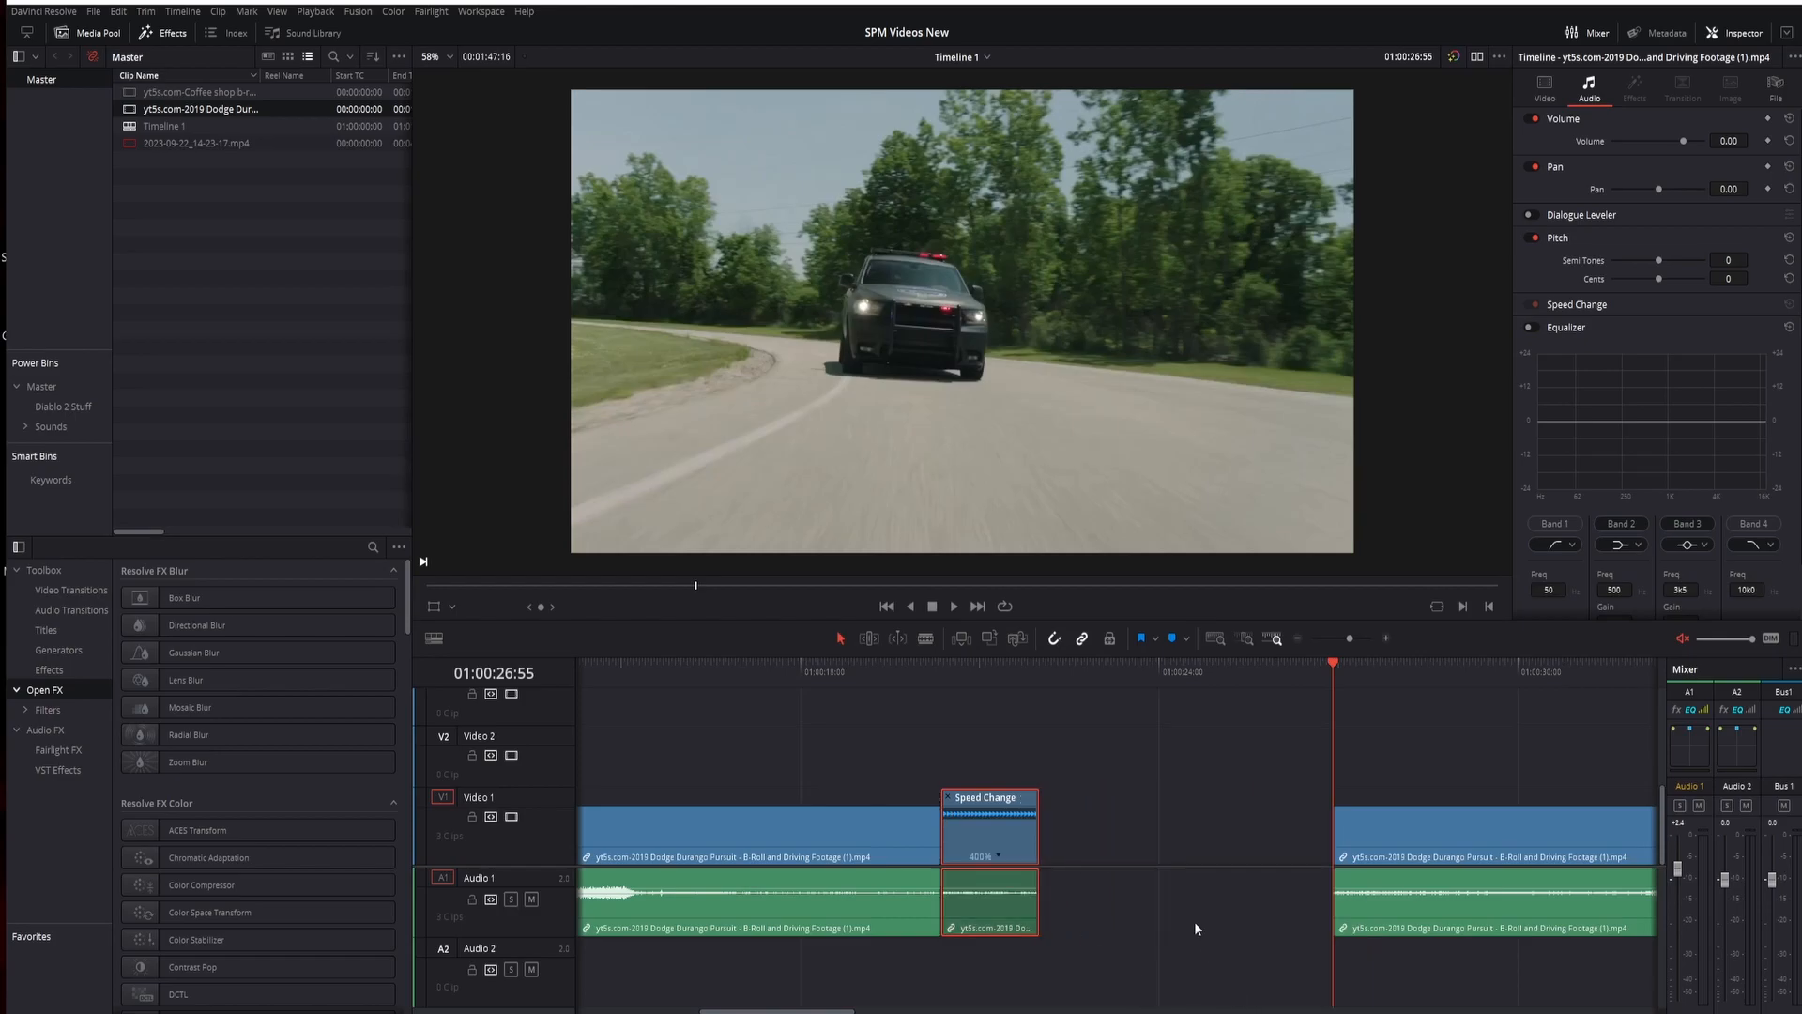
pyautogui.moveTo(1048, 684)
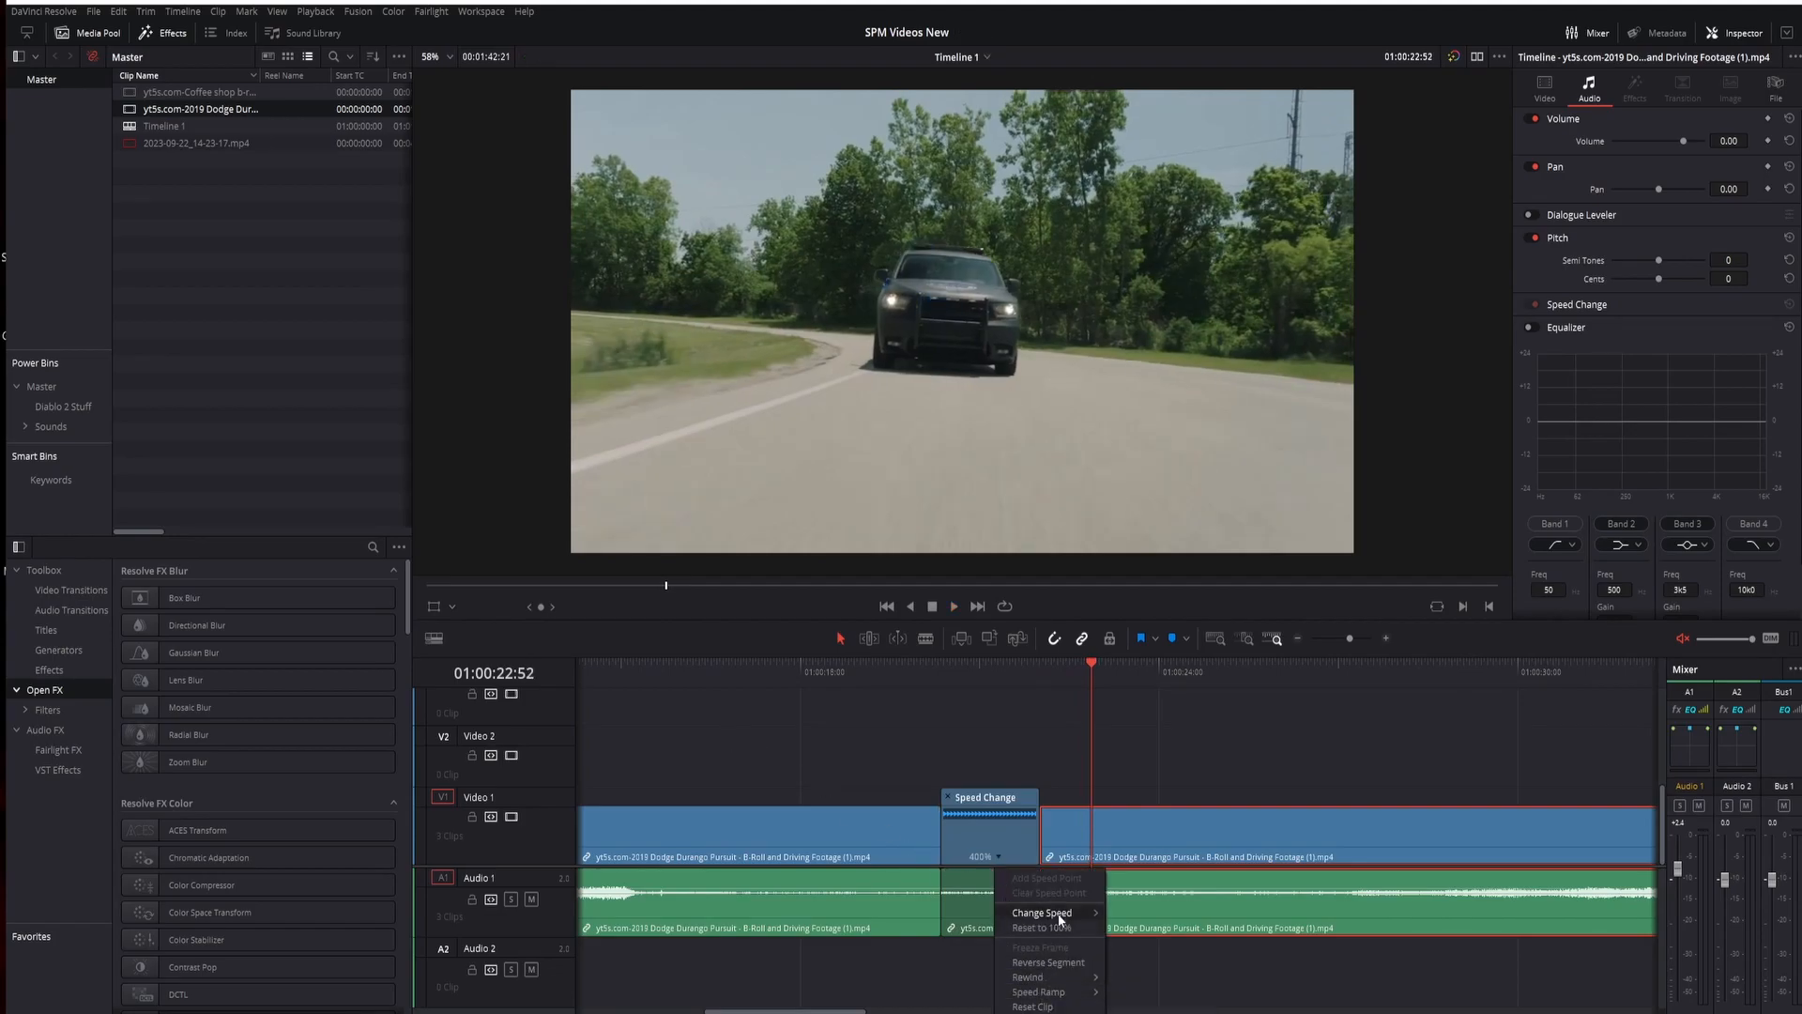
# - Choose a speed option on the sped-up middle section while reverting it
pyautogui.click(1041, 912)
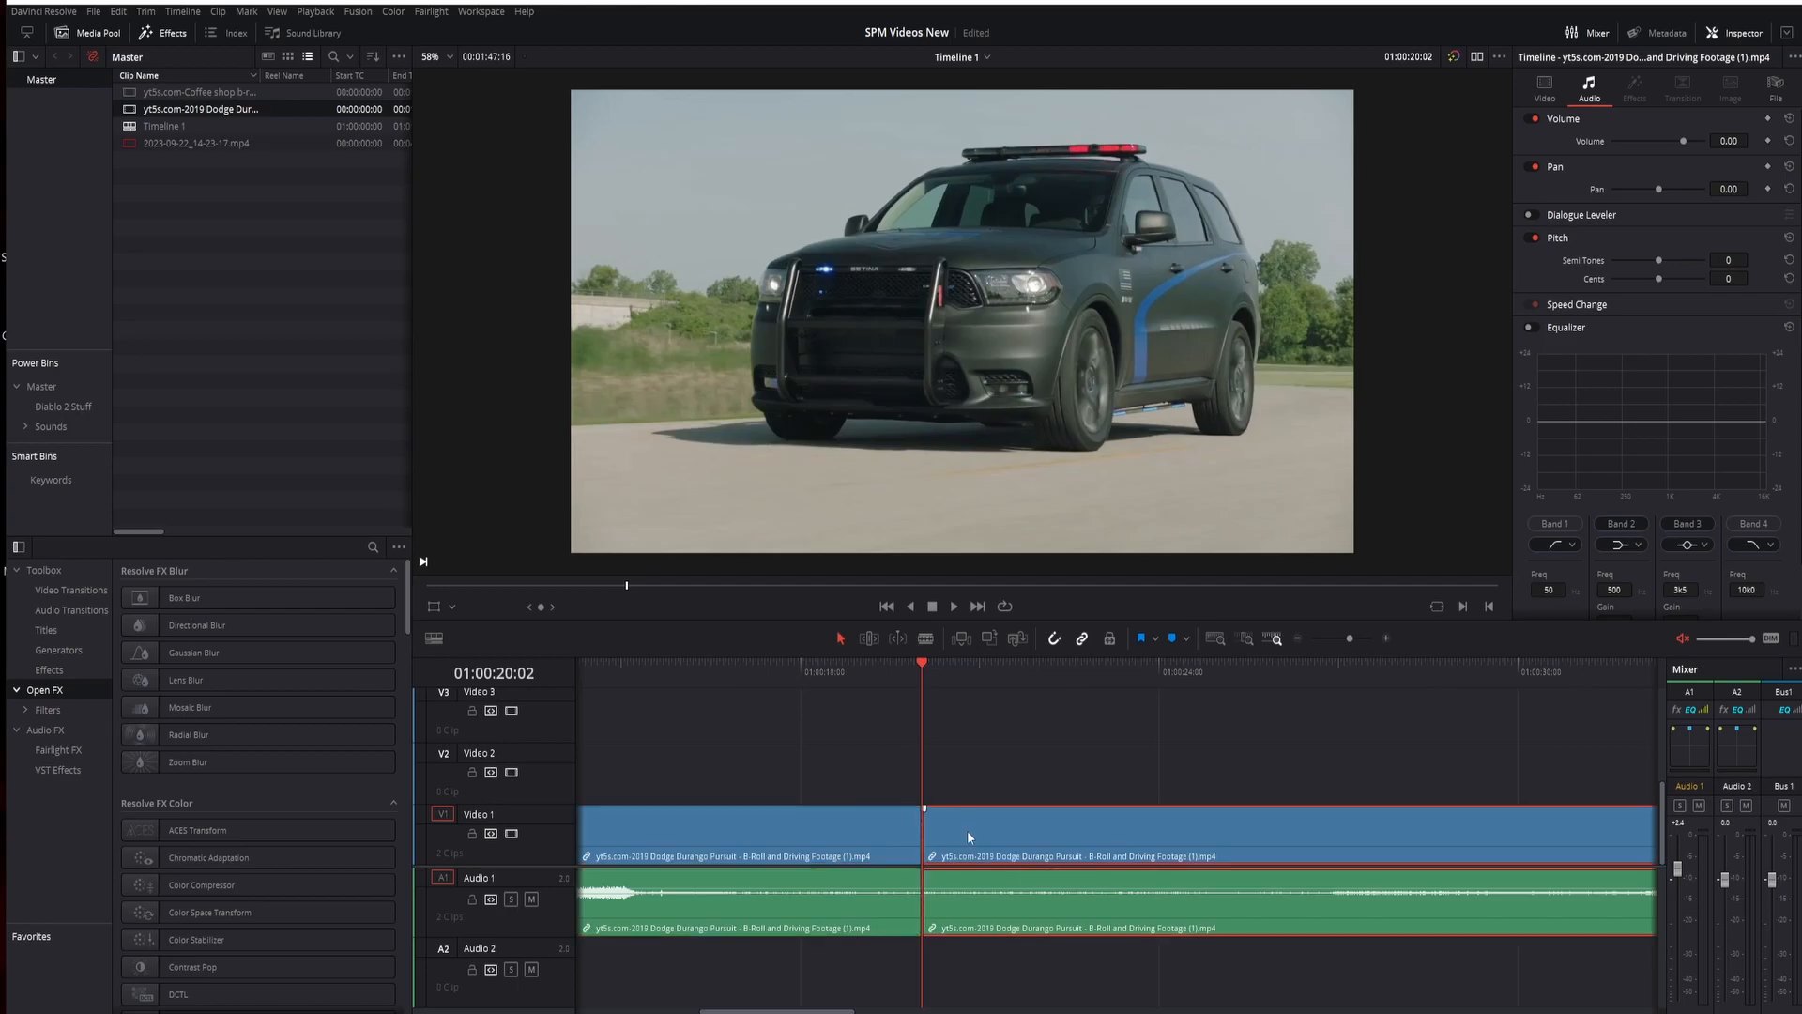
# - Open Change Clip Speed for the second piece and enter 791% speed
pyautogui.rightClick(969, 836)
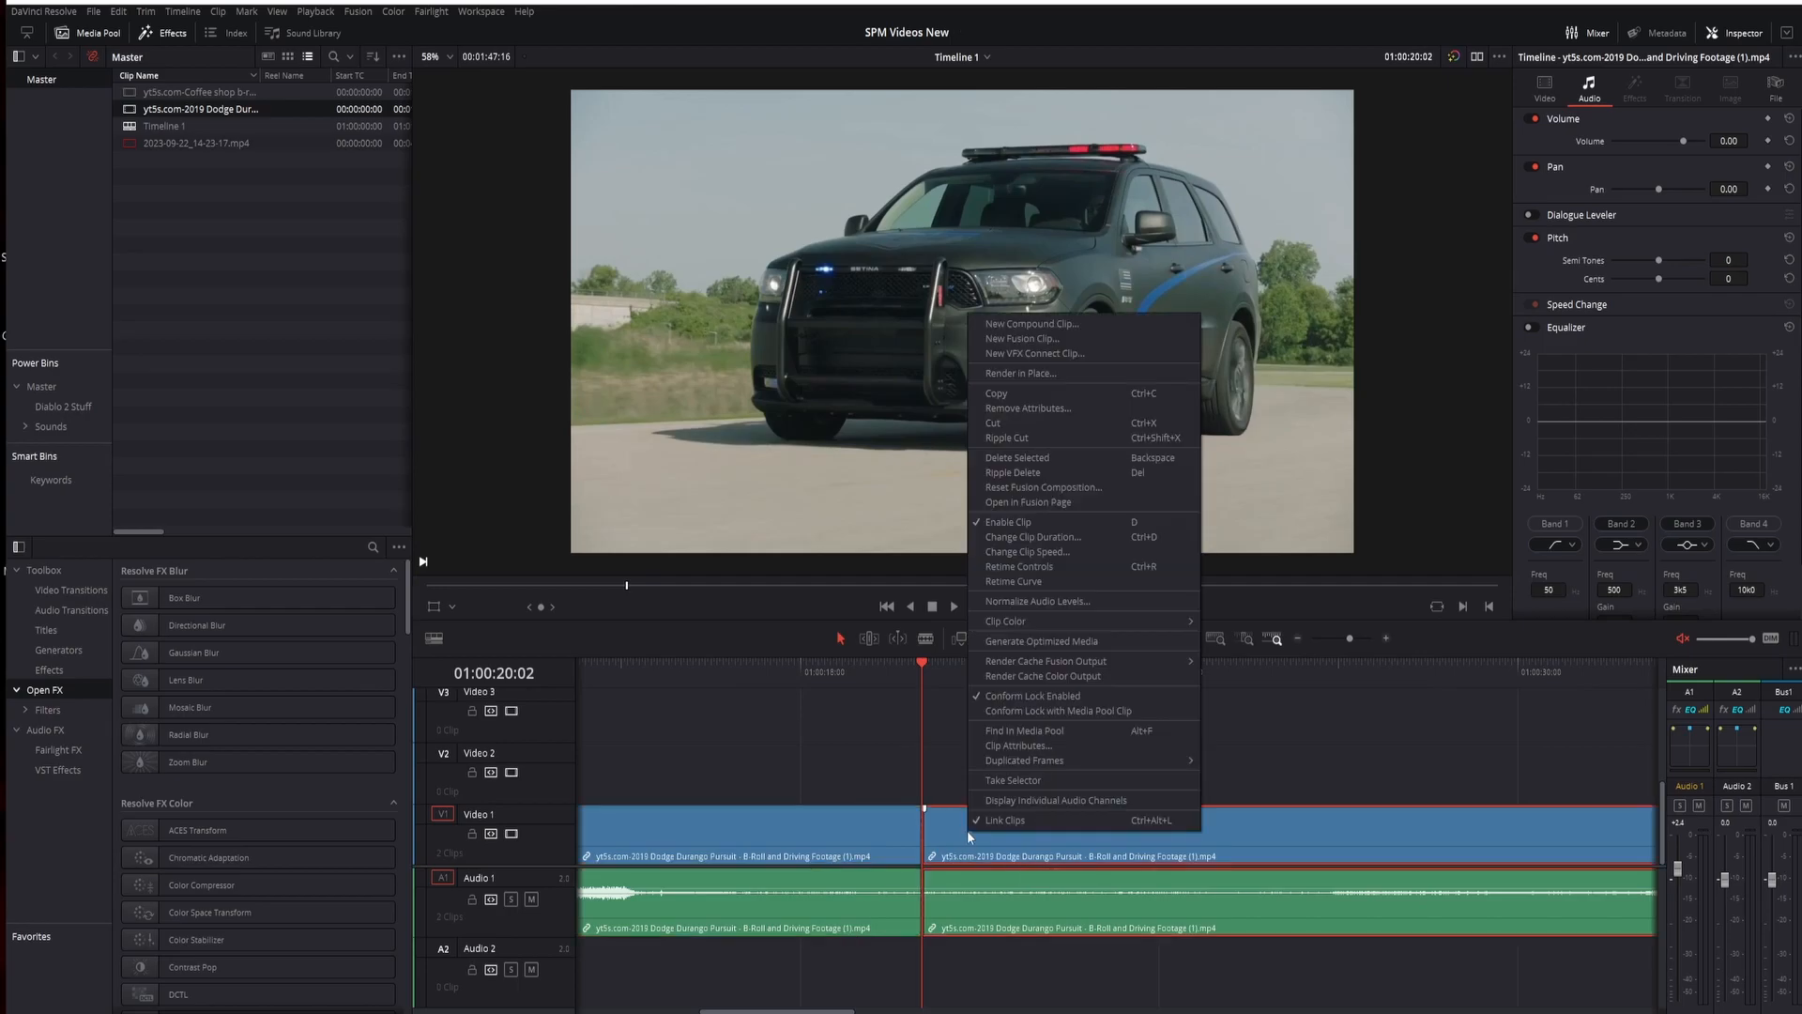
pyautogui.click(1026, 552)
pyautogui.write('385')
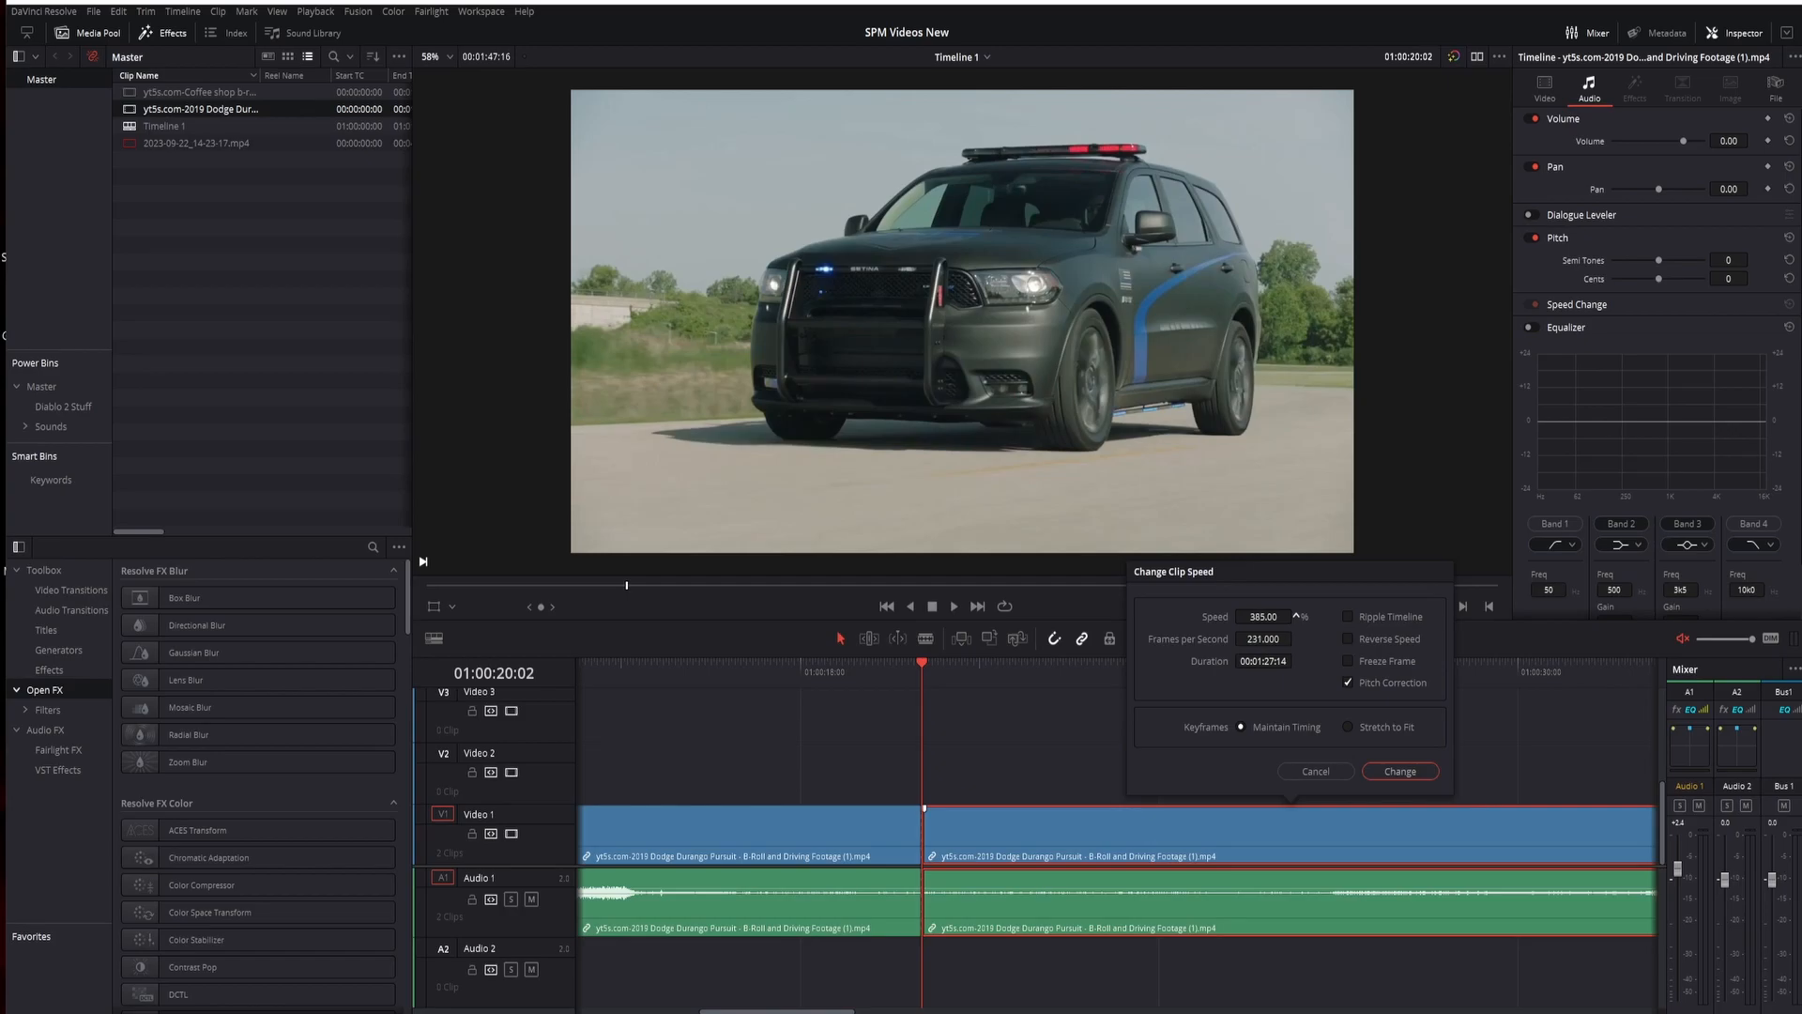
pyautogui.click(1348, 639)
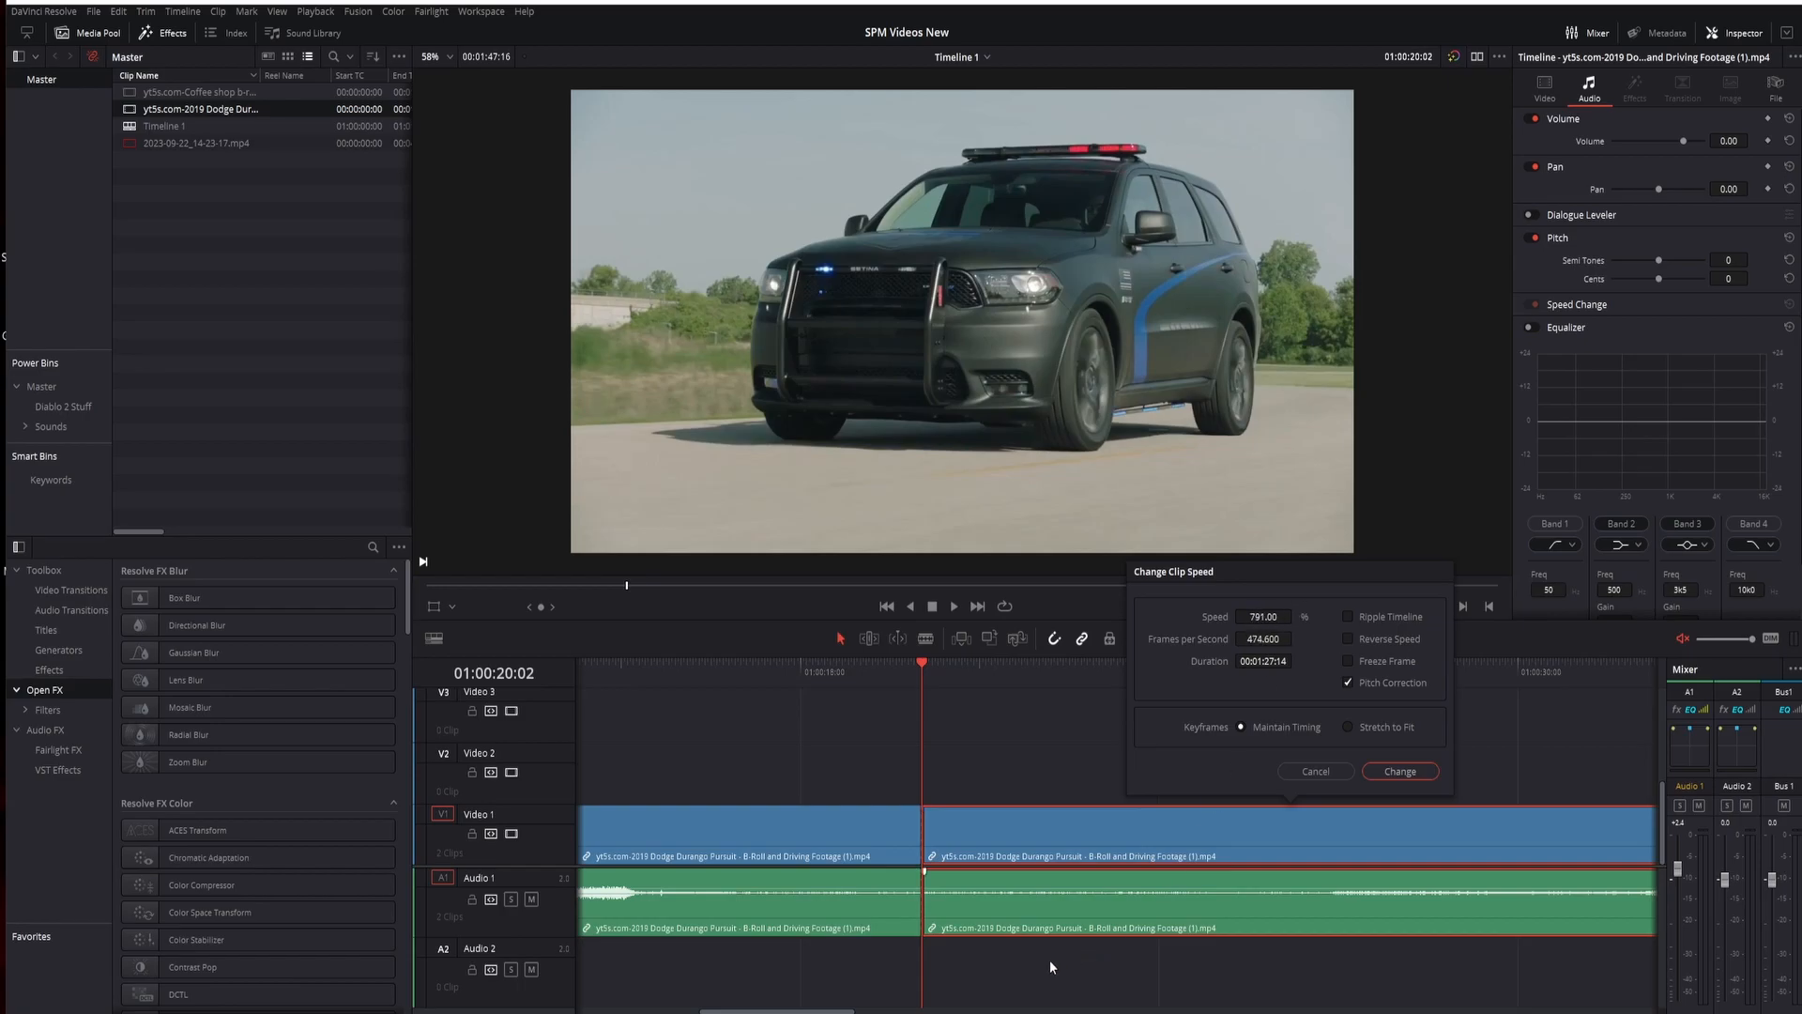
# - Apply the 791% speed to the second piece and play back the shortened footage
pyautogui.click(1400, 770)
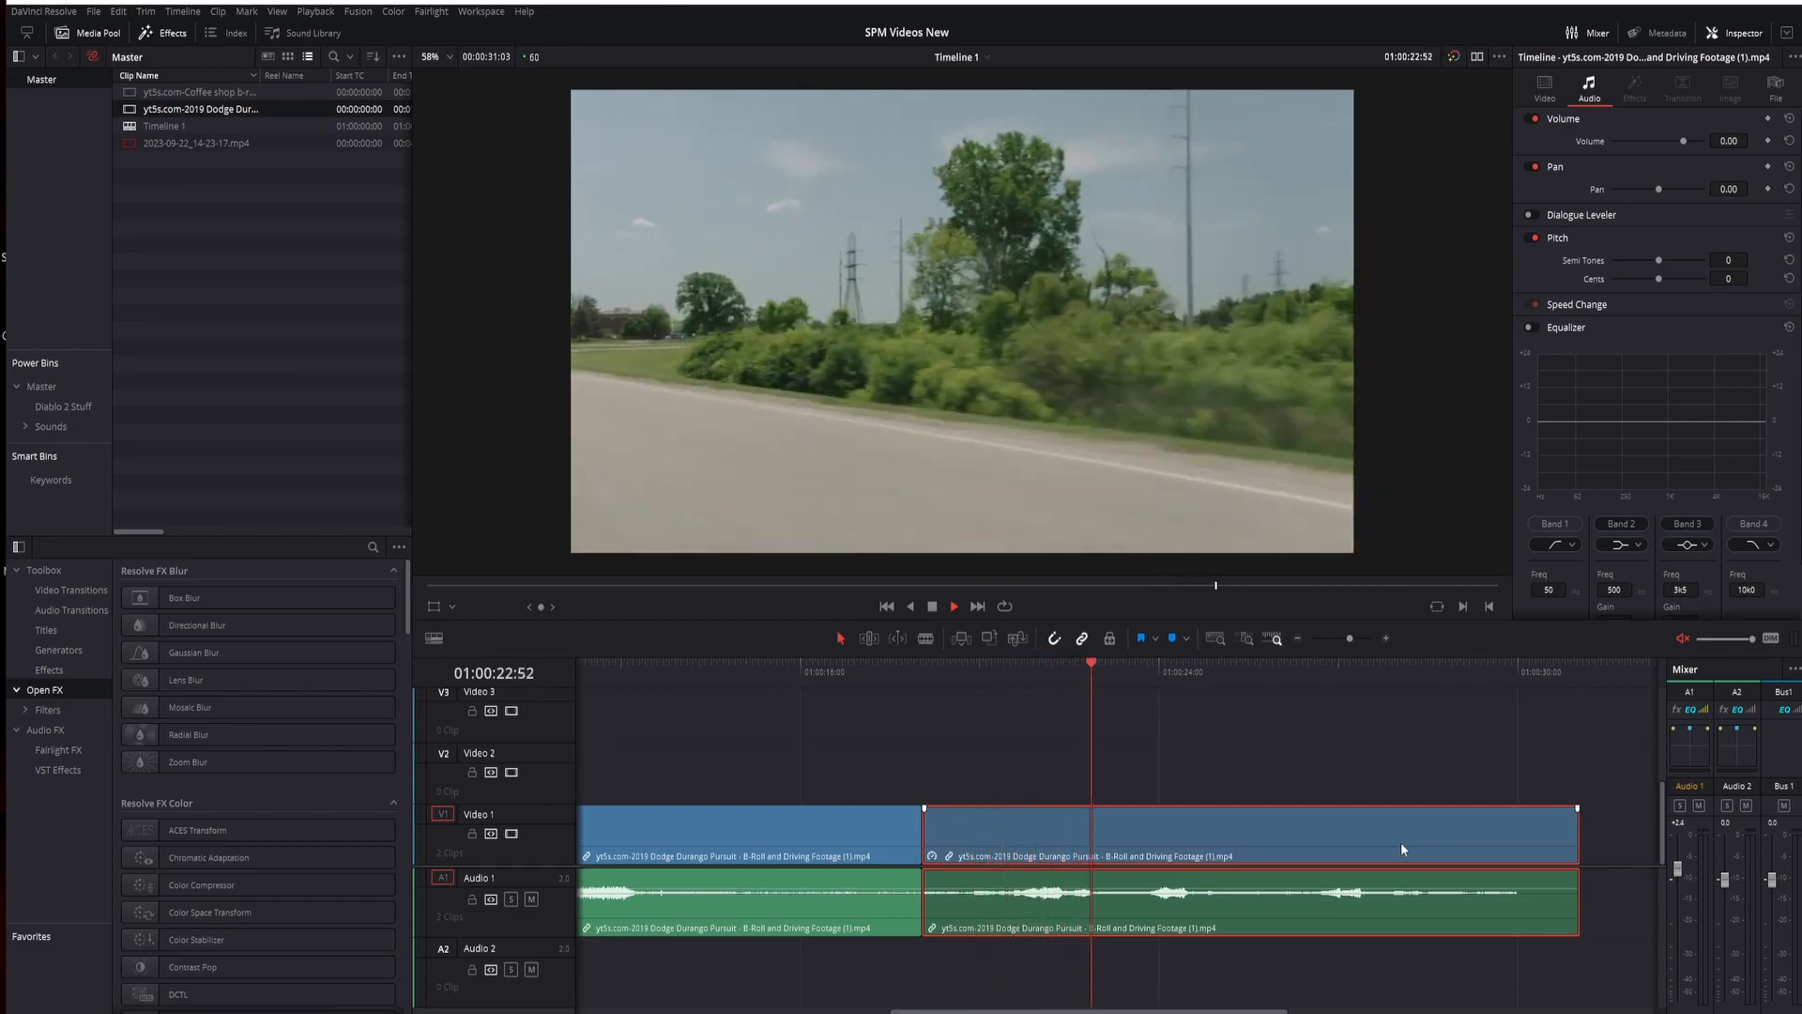
pyautogui.click(1170, 663)
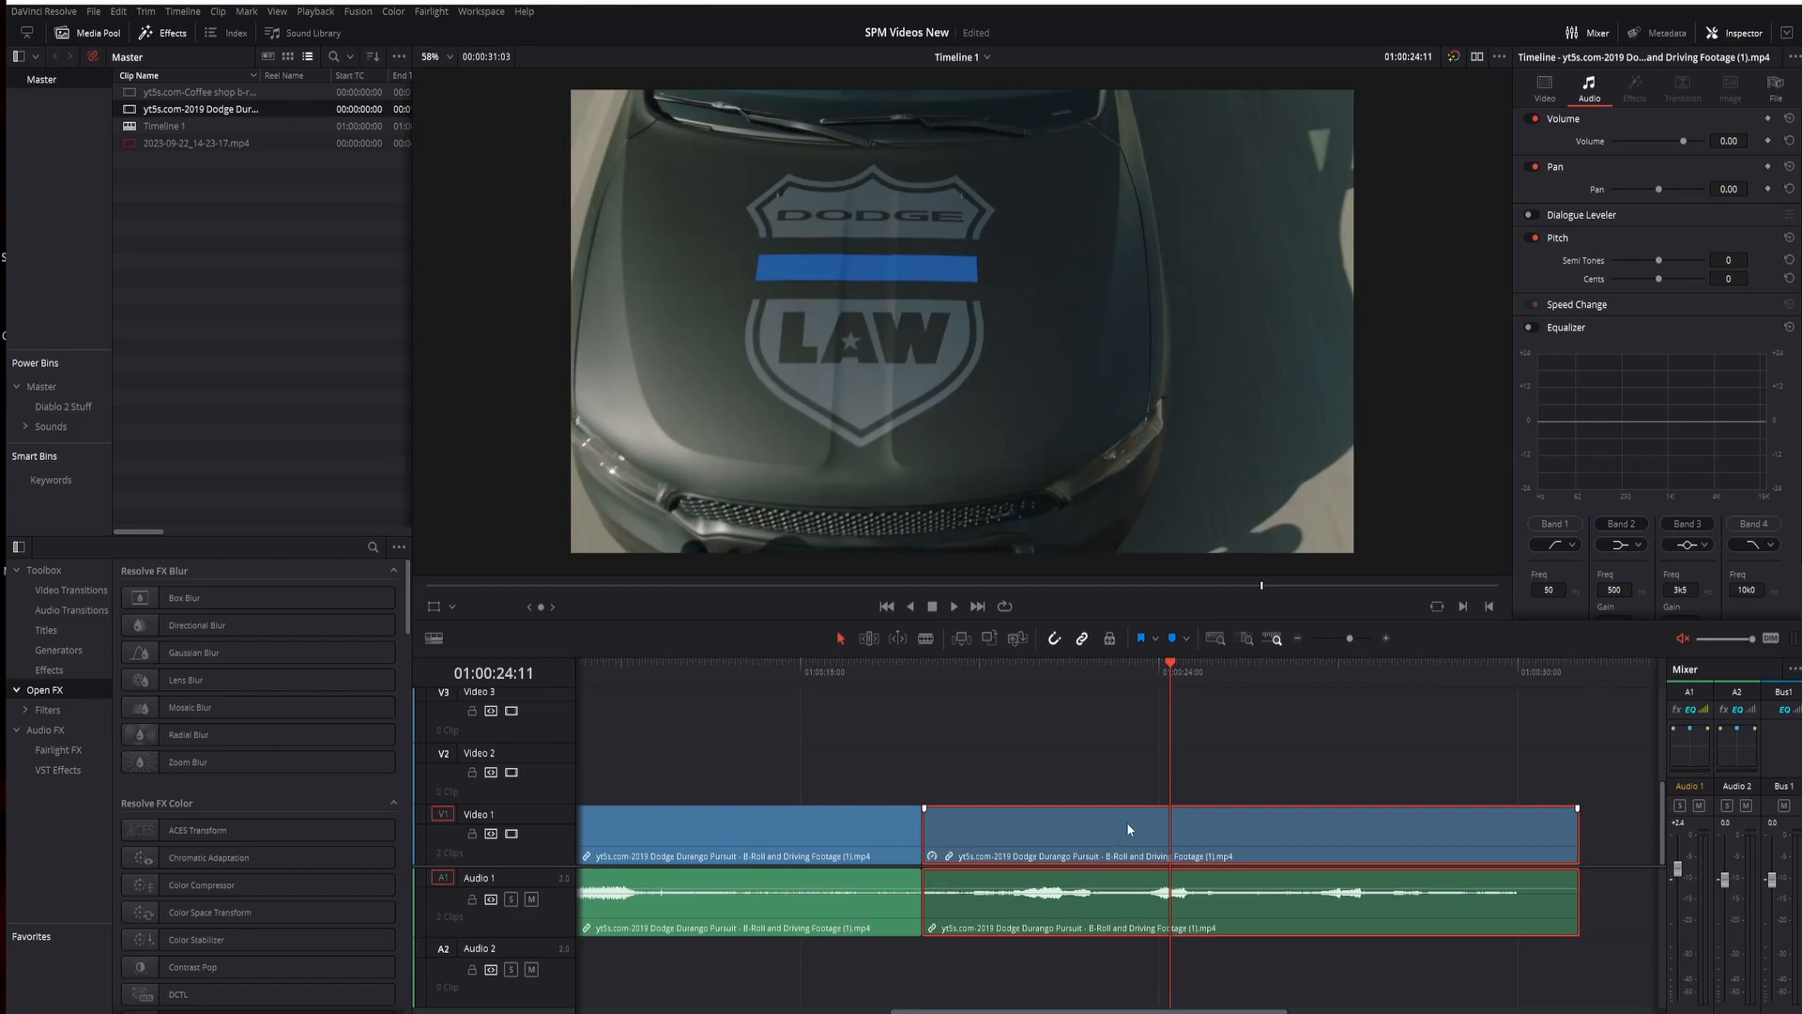
pyautogui.moveTo(978, 840)
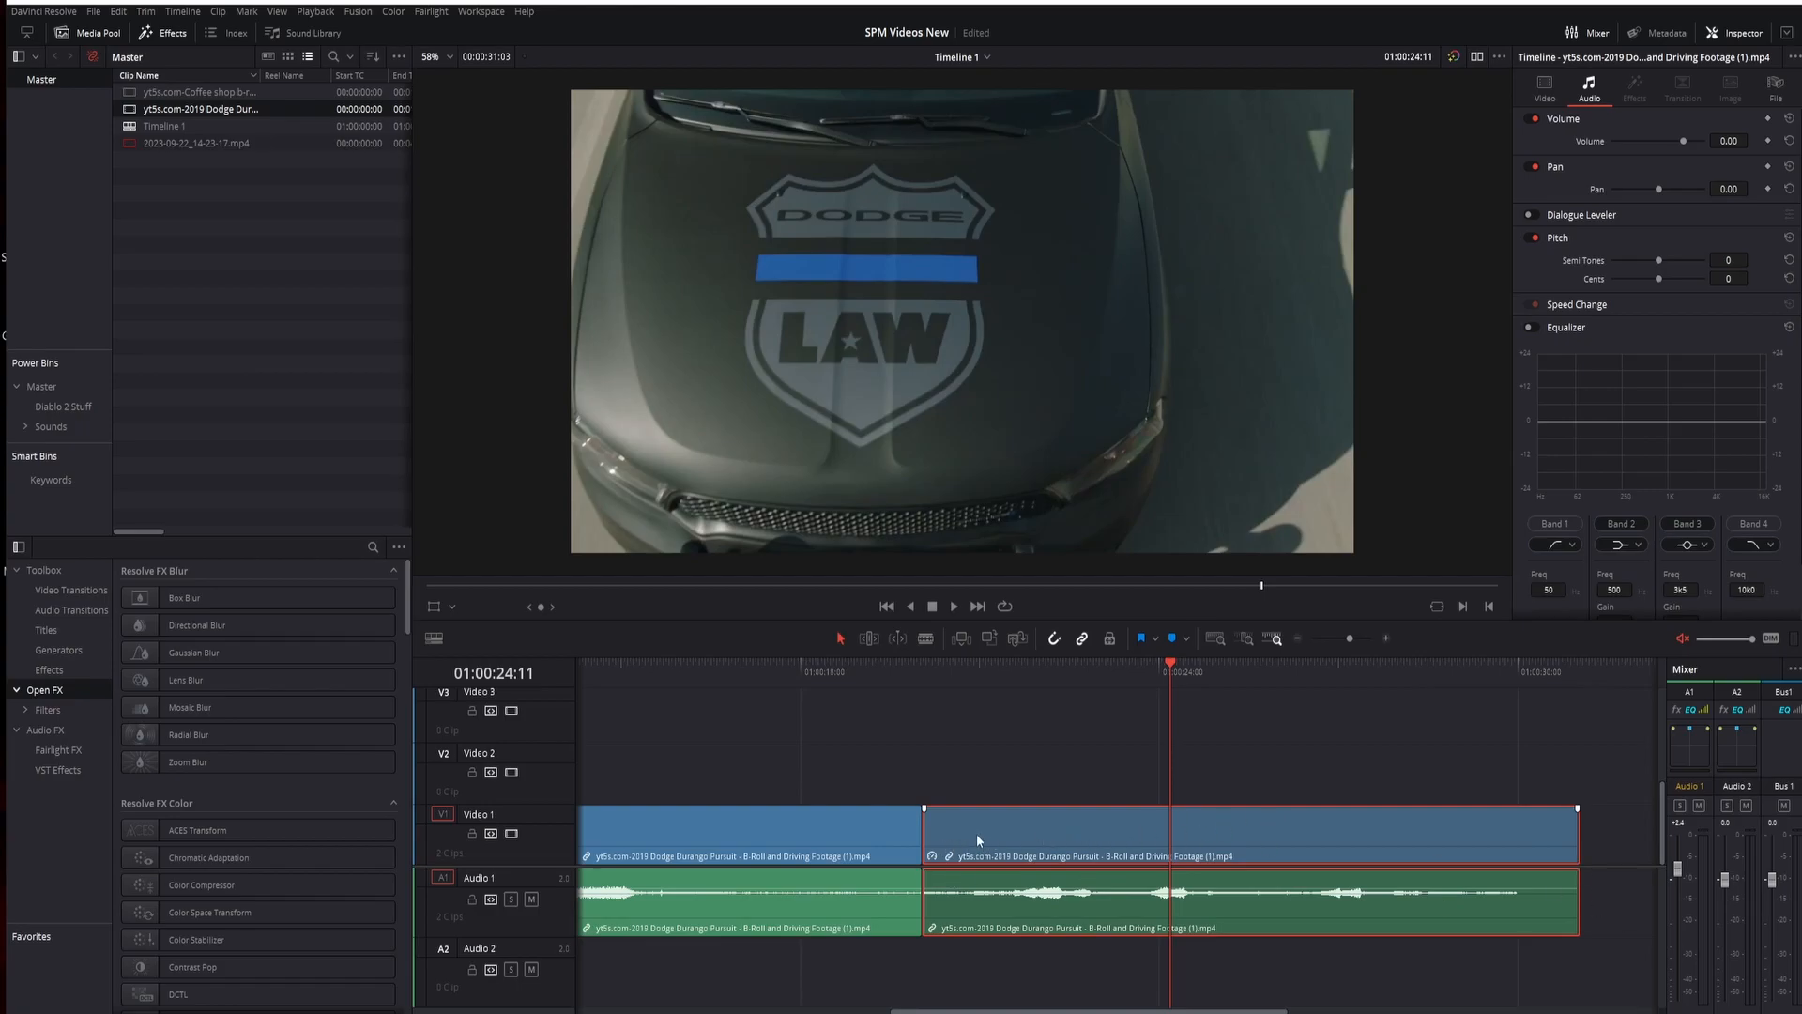
pyautogui.moveTo(1072, 861)
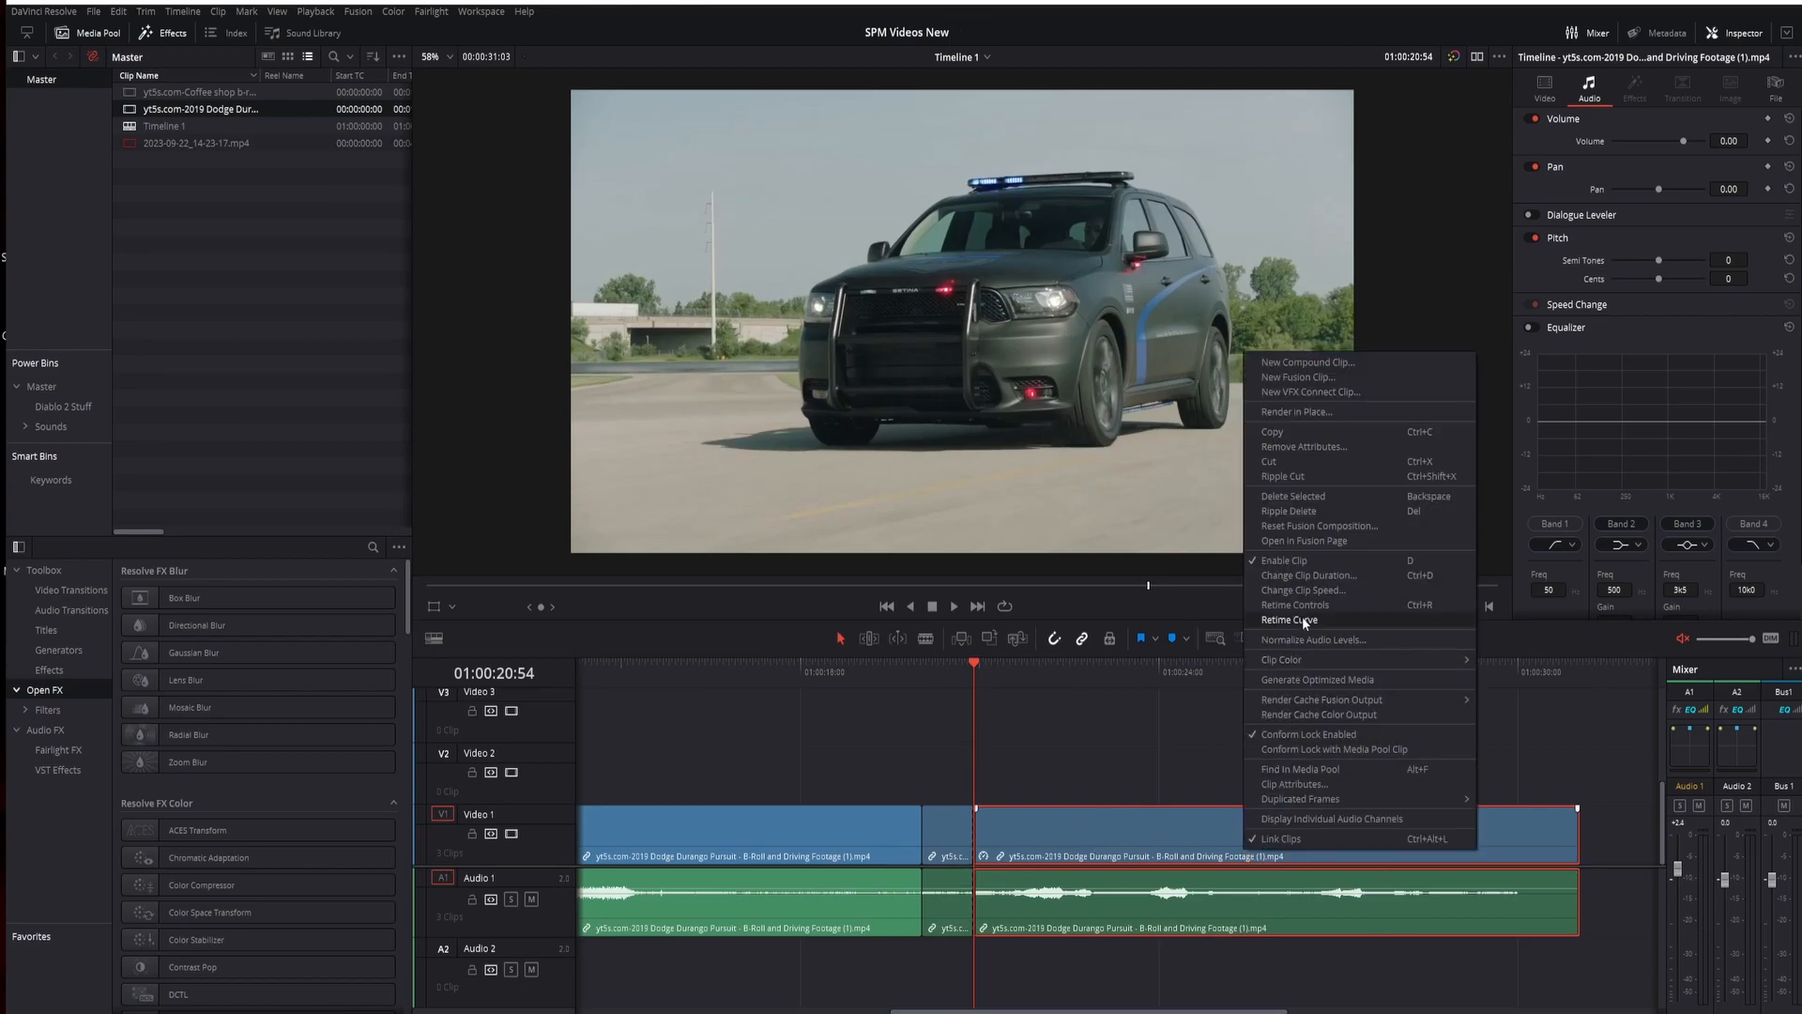
# - Set the last section to 100% in Change Clip Speed and preview from before the cut
pyautogui.click(1304, 589)
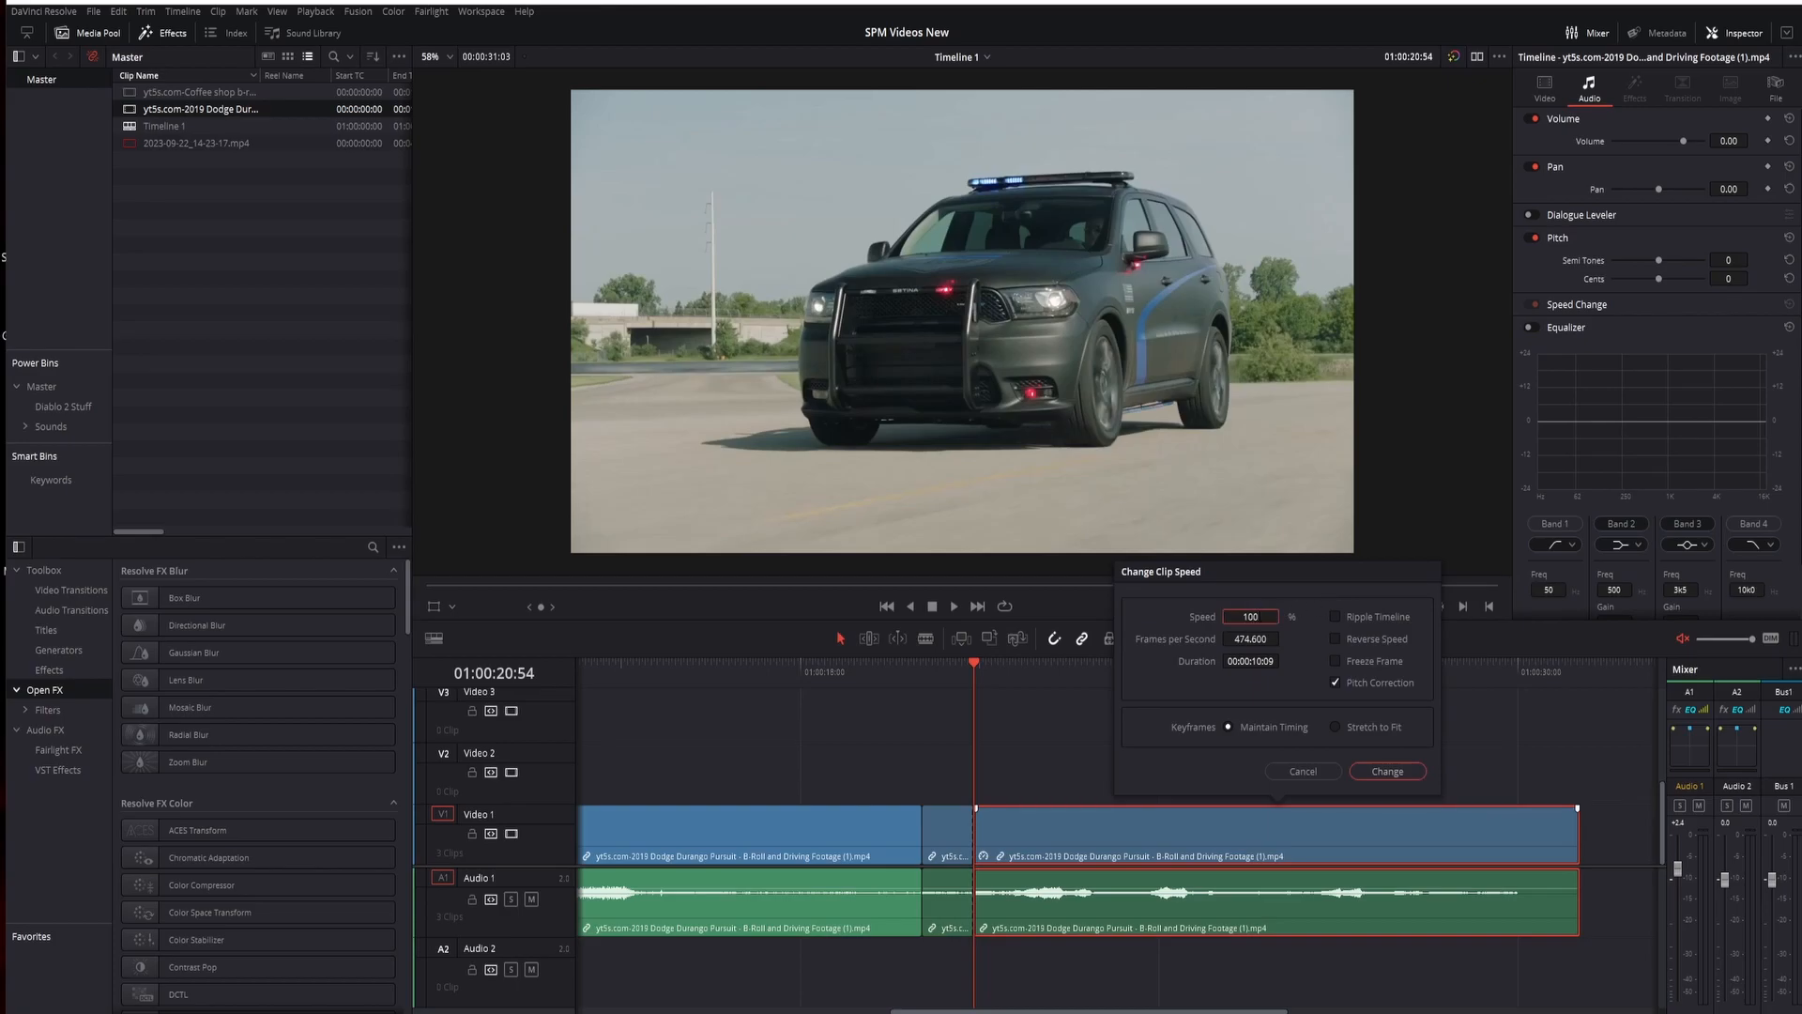
pyautogui.click(1386, 770)
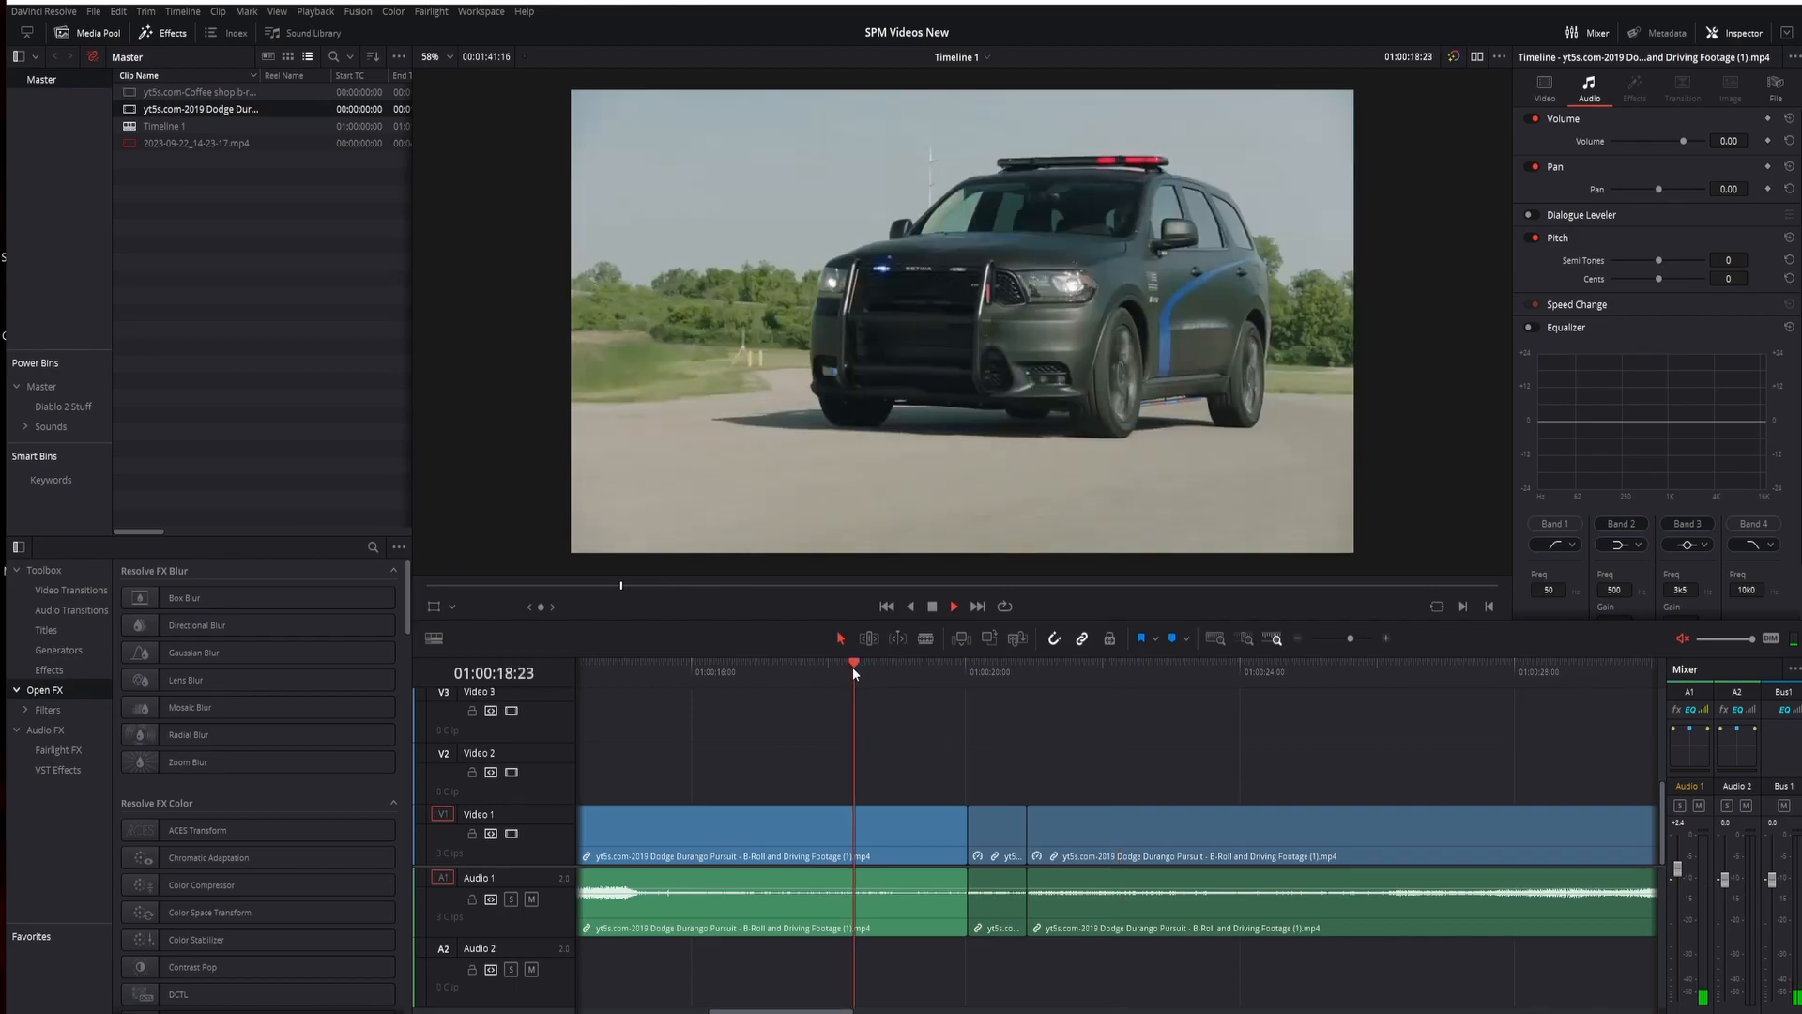
pyautogui.click(991, 665)
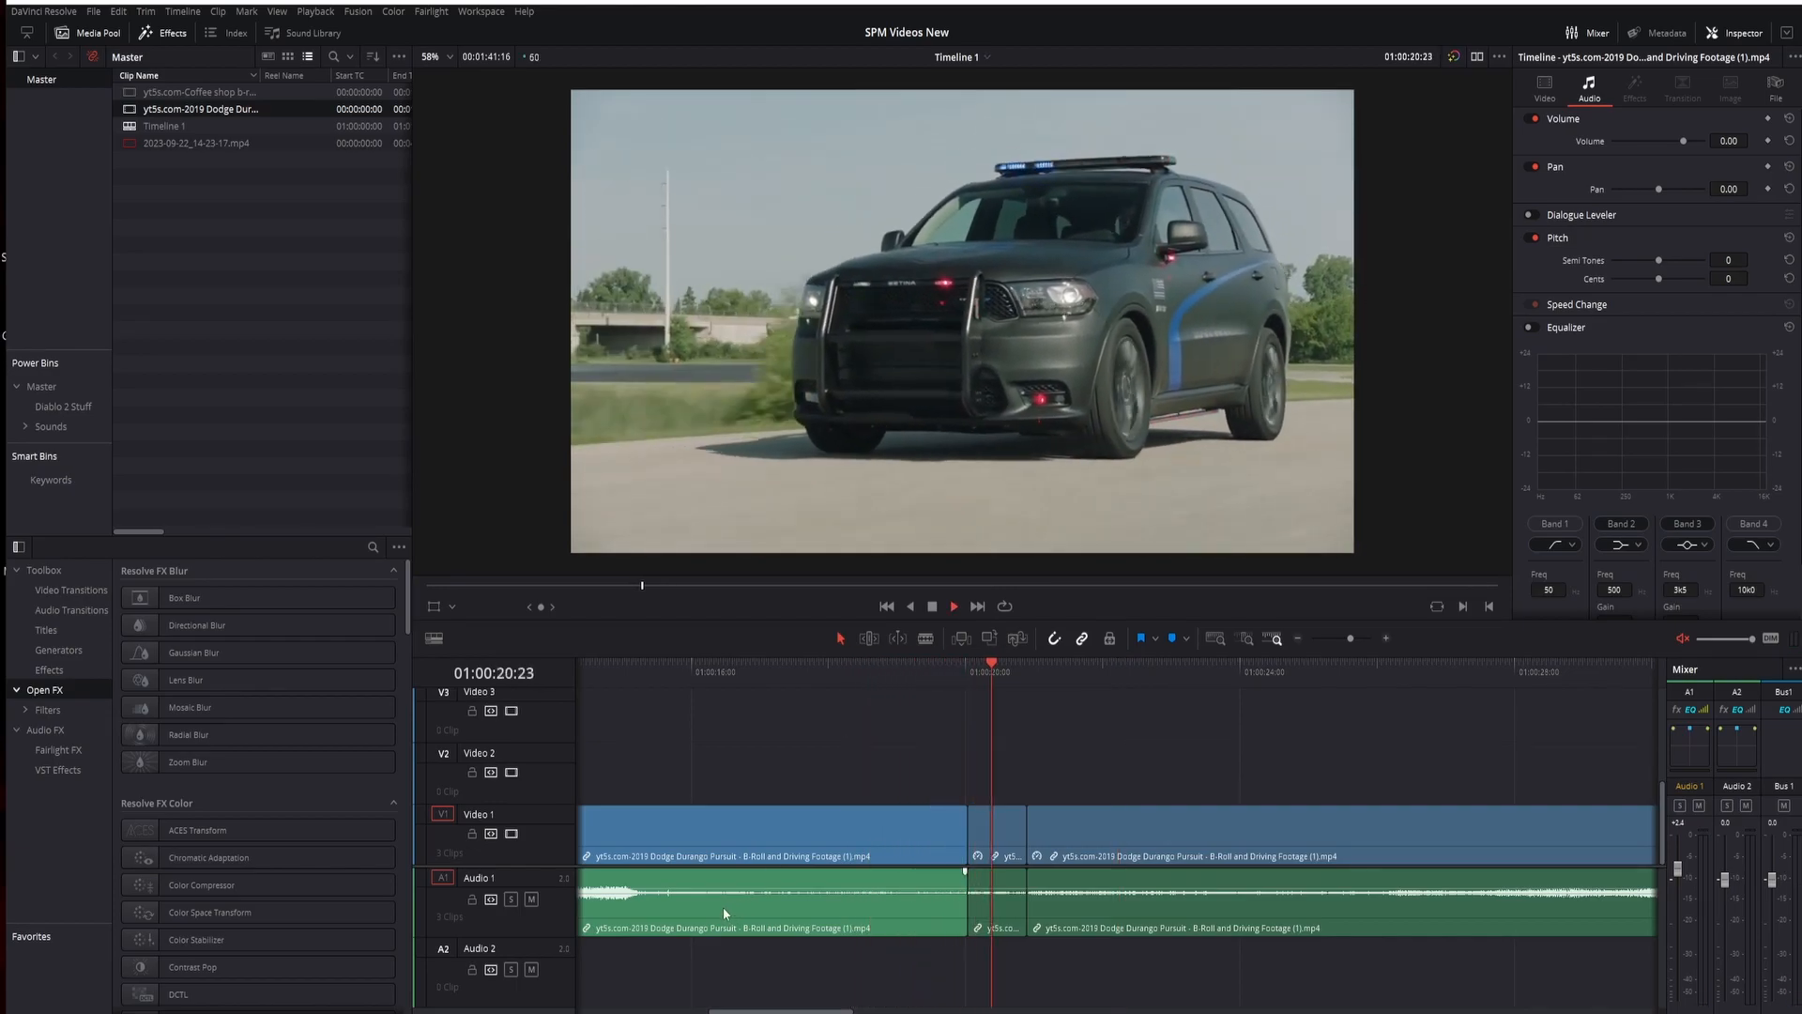